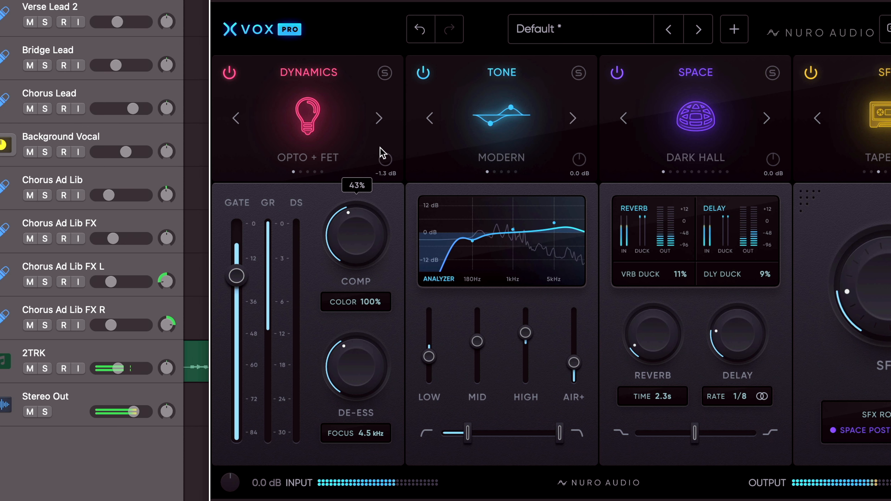
- Toggle the dynamics stage off and on, then set the COMP amount on the Smooth engine
{"action": "left_click", "coordinate": [229, 73]}
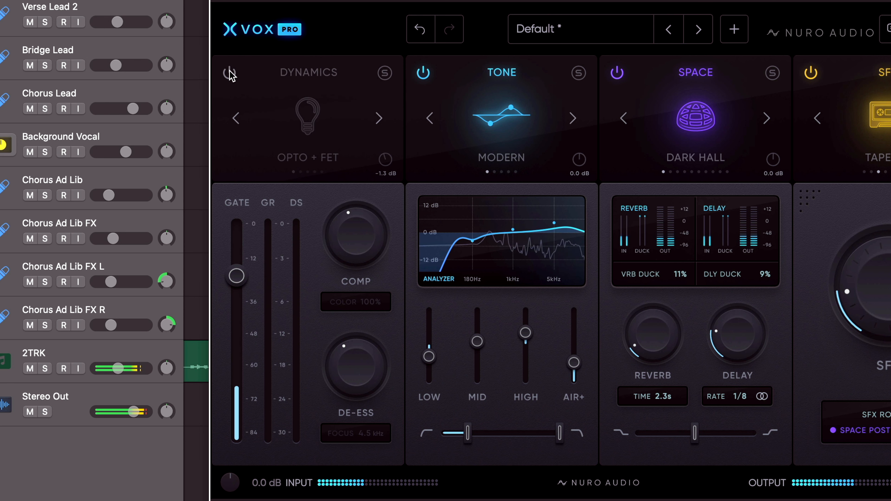
{"action": "left_click", "coordinate": [230, 73]}
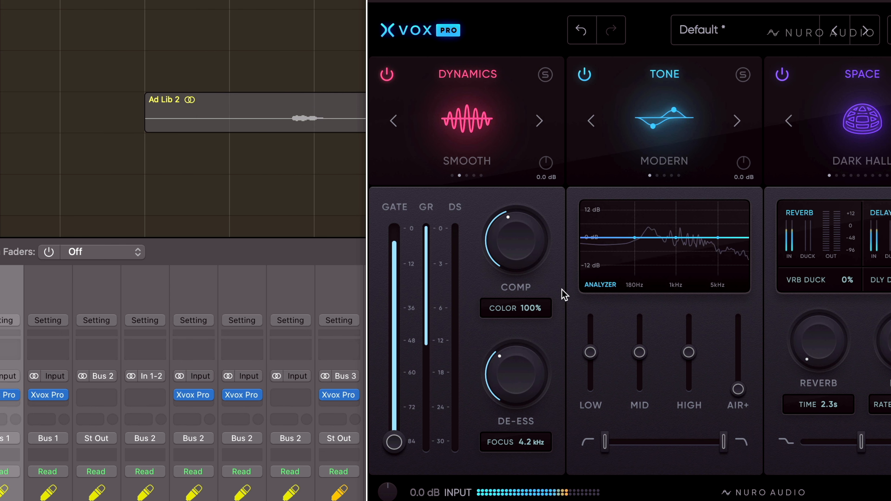
{"action": "left_click_drag", "start_coordinate": [514, 245], "coordinate": [532, 247]}
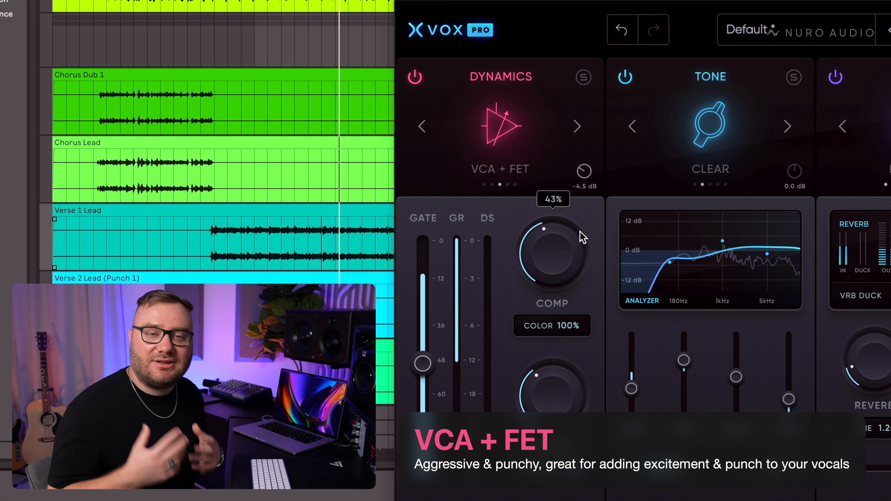
- A/B the VCA + FET dynamics stage by bypassing and re-enabling it twice
{"action": "left_click", "coordinate": [414, 77]}
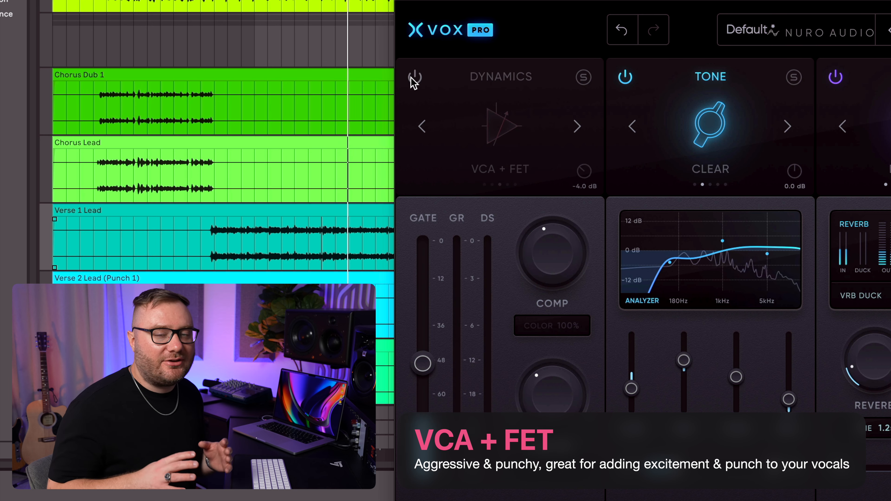
{"action": "left_click", "coordinate": [414, 77]}
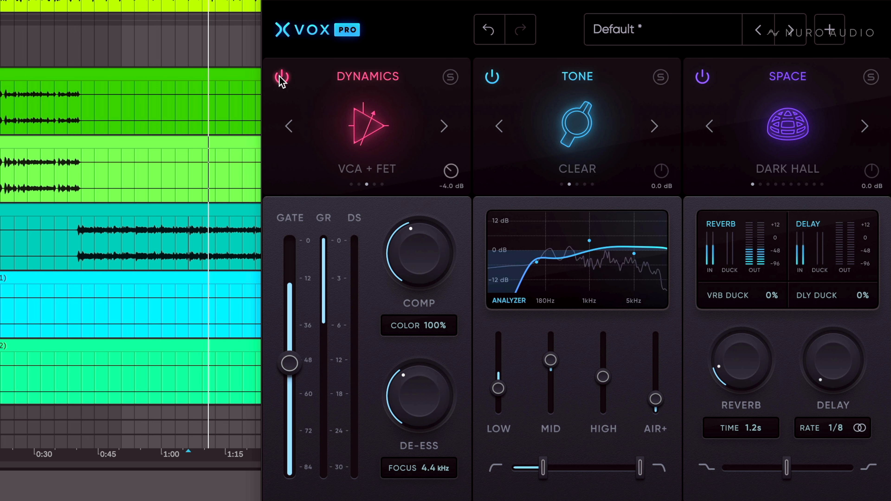
{"action": "left_click", "coordinate": [281, 77]}
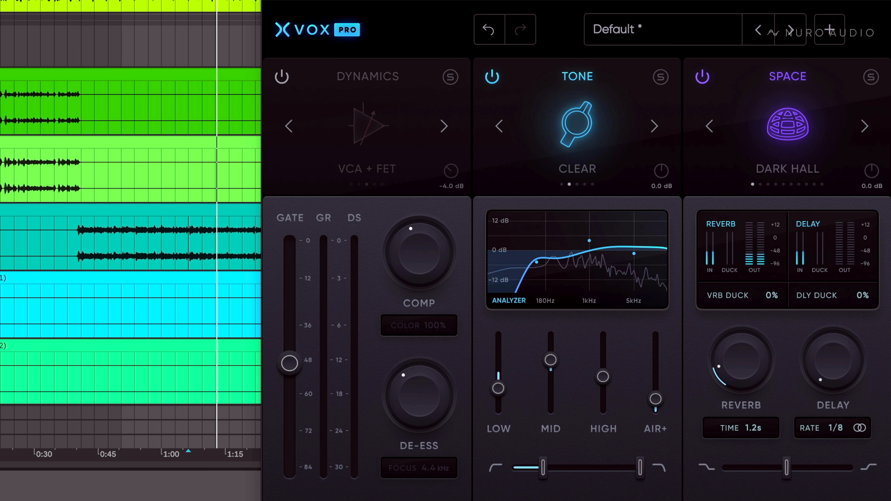
{"action": "left_click", "coordinate": [282, 76]}
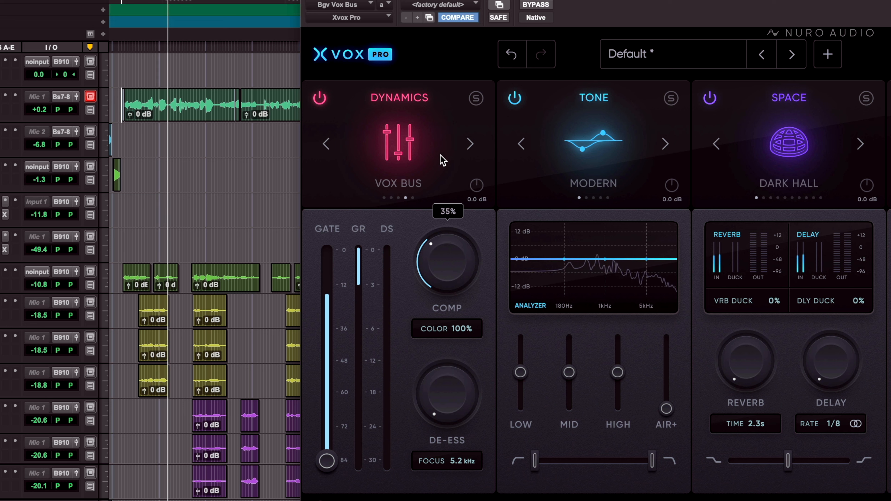
{"action": "mouse_move", "coordinate": [496, 238]}
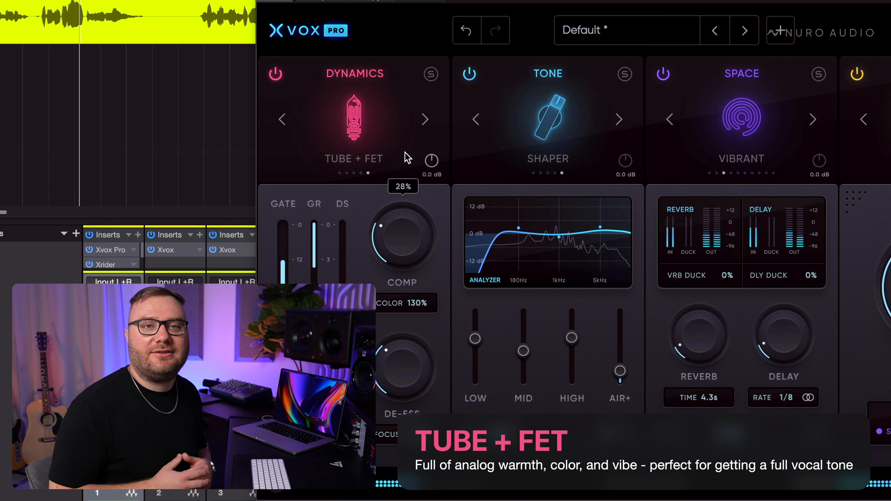
- Raise the Tube + FET compression from 28% to 43%
{"action": "left_click_drag", "start_coordinate": [375, 230], "coordinate": [381, 216]}
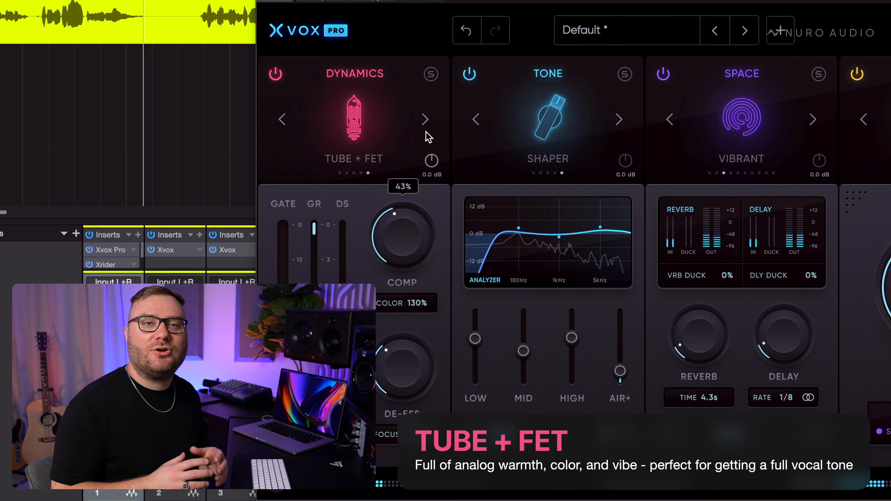